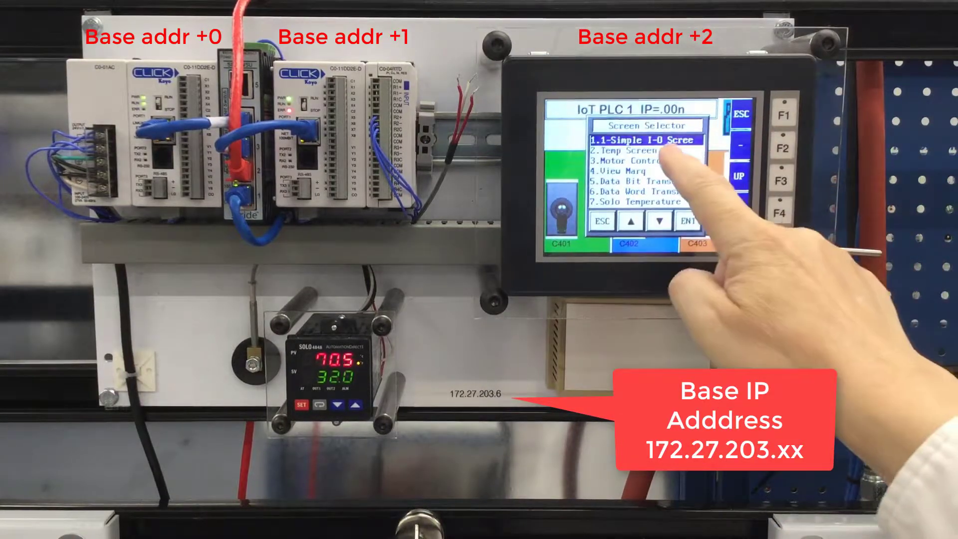
Step: Select 3. Motor Control to show the Networked Motor screen with VFD controls
left_click(641, 150)
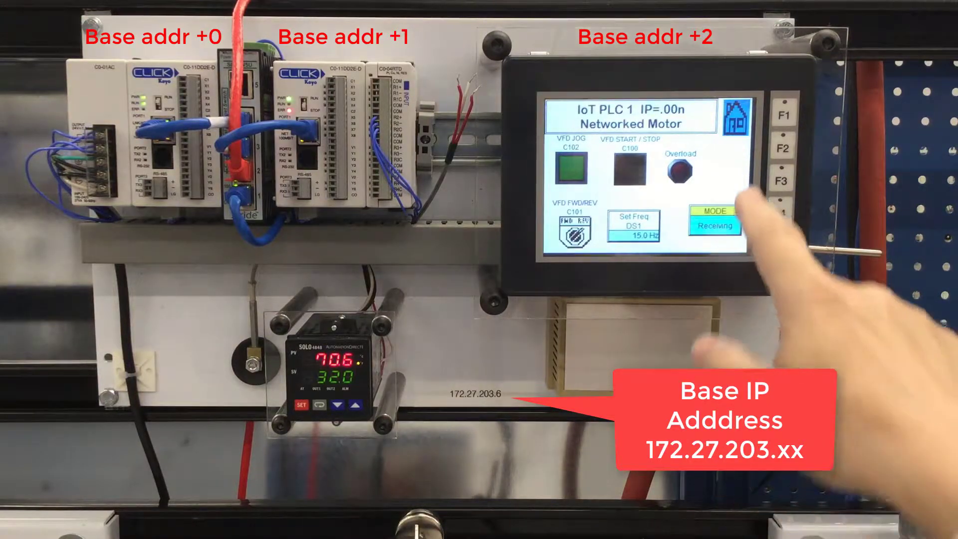
Step: Choose 7. Solo Temperature from the Screen Selector and confirm with ENT
left_click(719, 220)
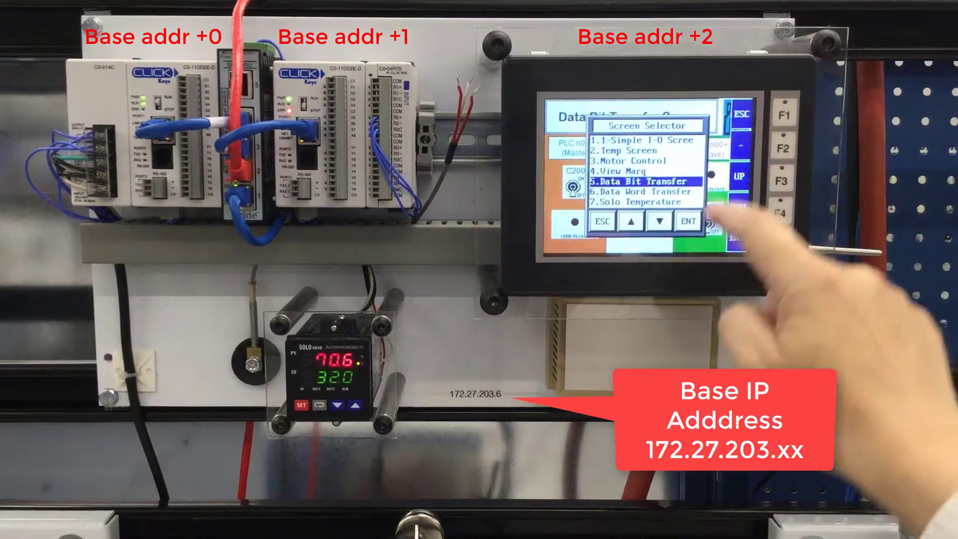
left_click(659, 221)
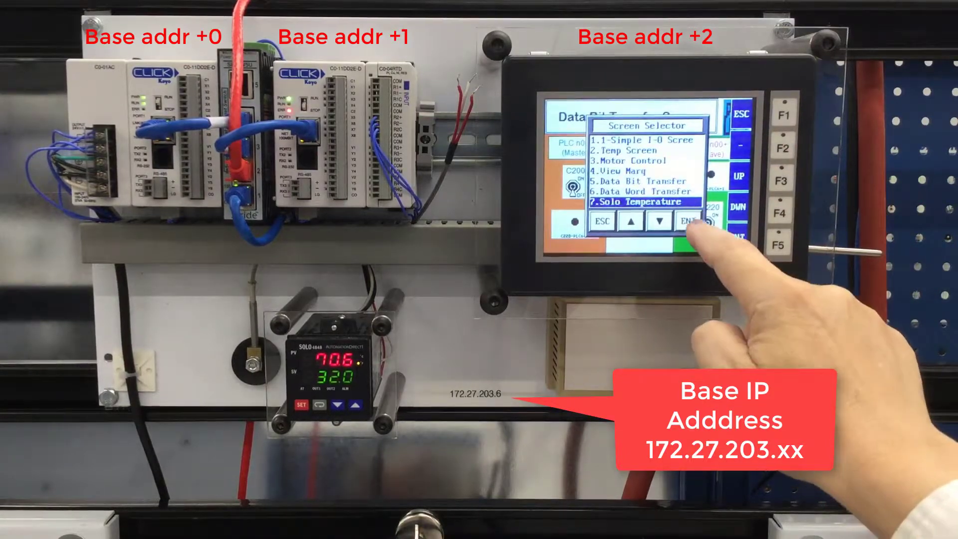
left_click(690, 221)
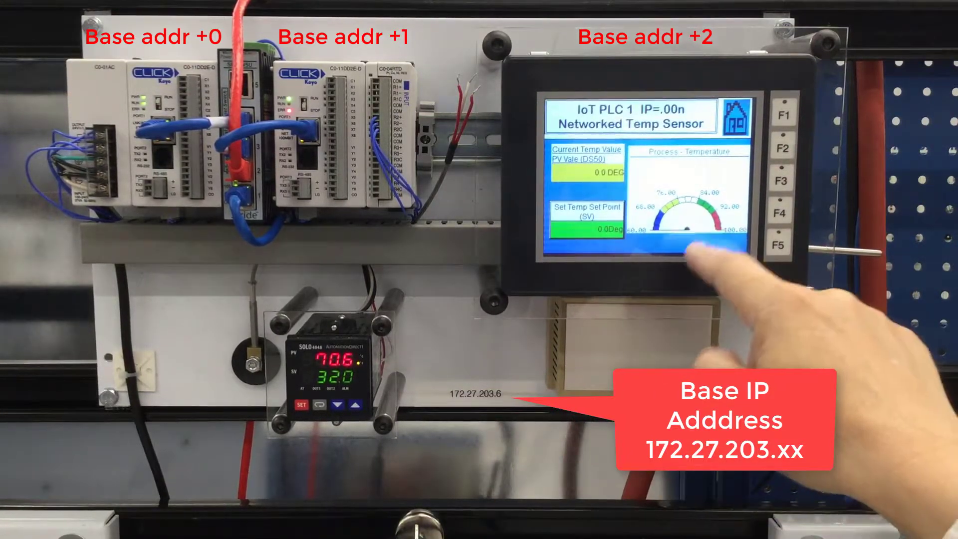